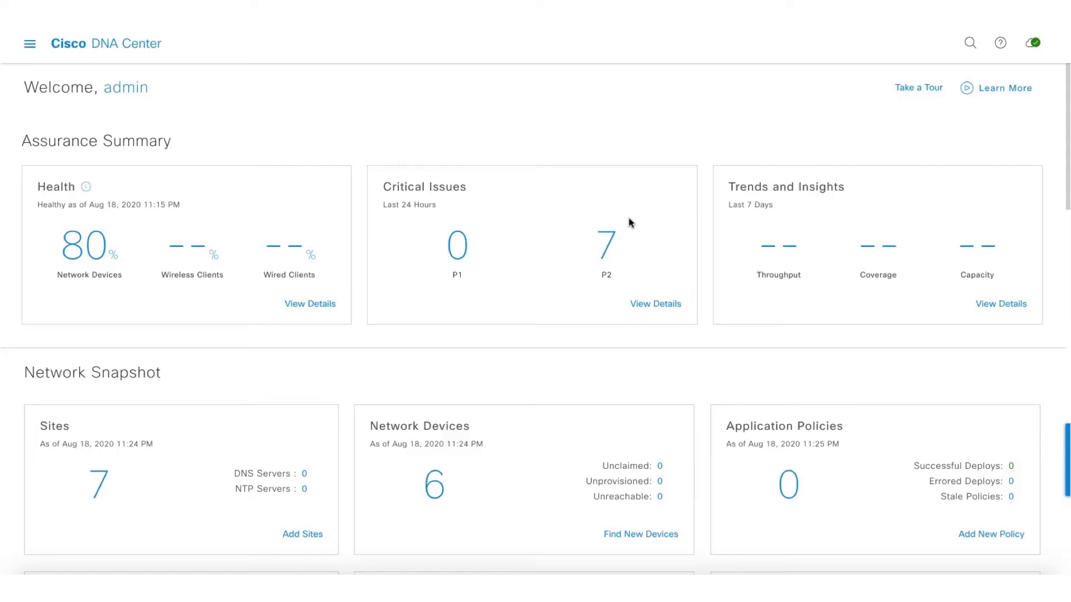
pyautogui.moveTo(468, 120)
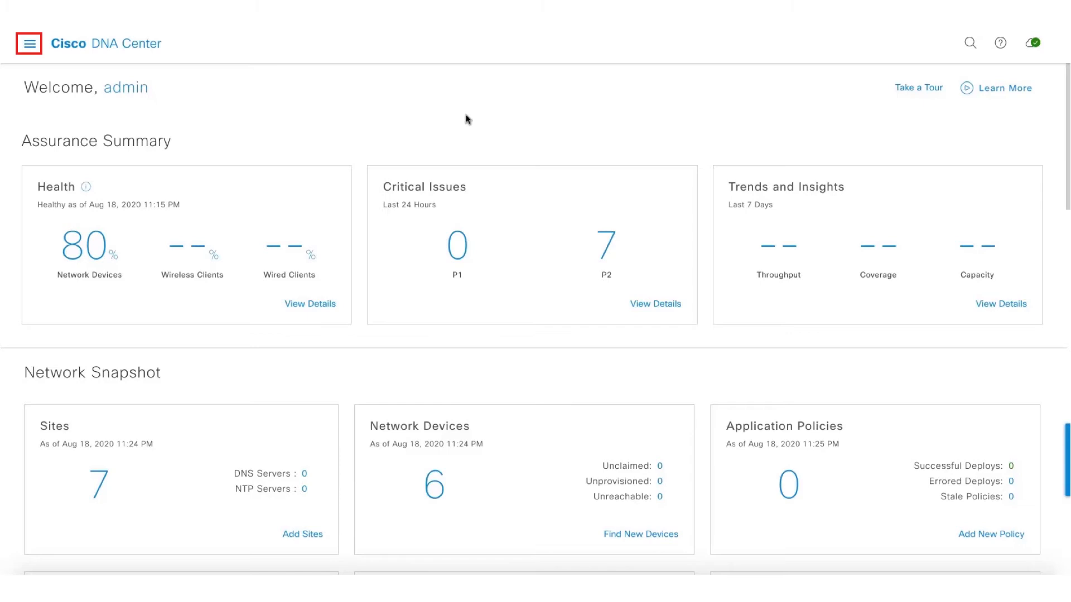
# Step: Provision S_9300_SD_AVC from Inventory and advance past its assigned site to the Summary
pyautogui.click(29, 43)
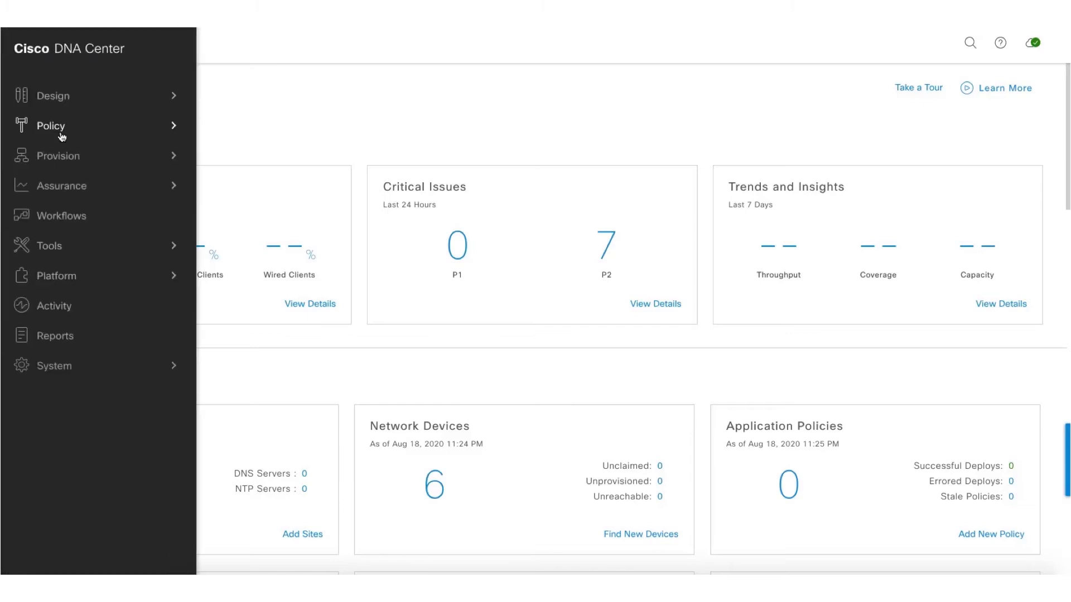
pyautogui.click(59, 156)
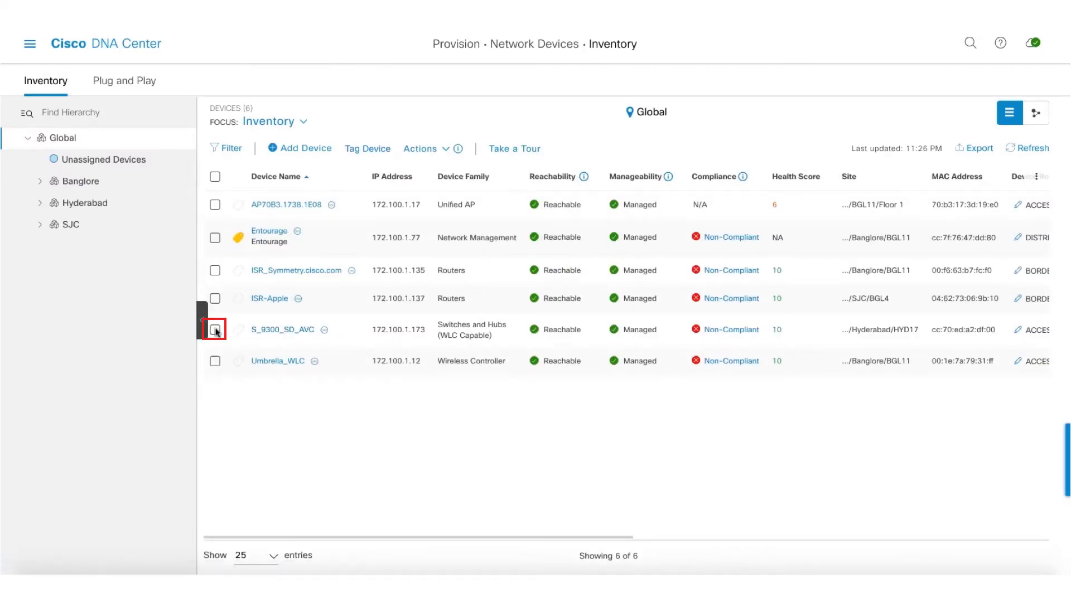
pyautogui.click(216, 330)
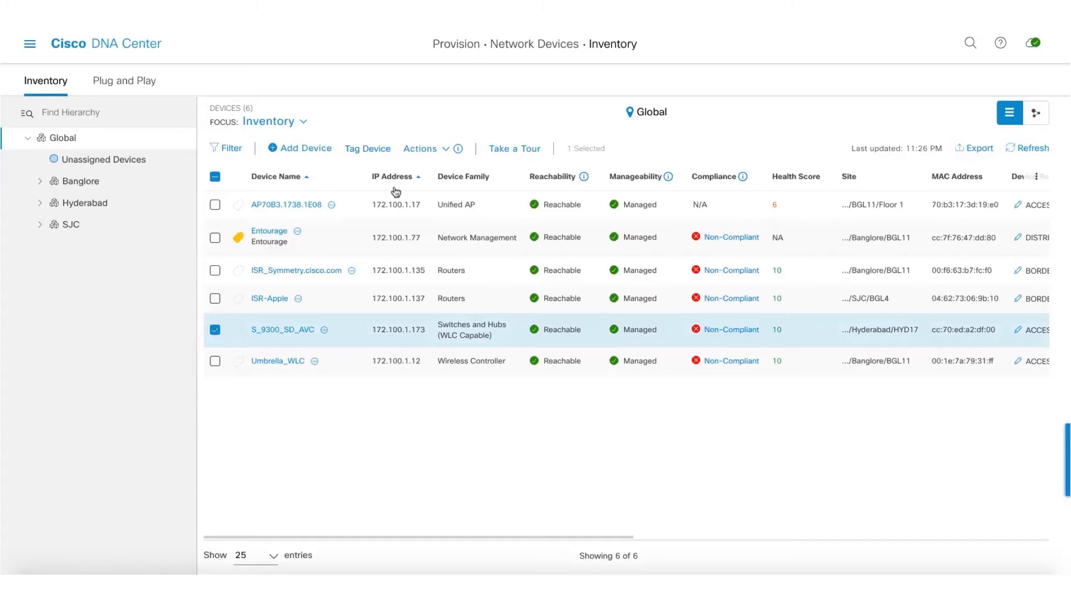
pyautogui.click(424, 148)
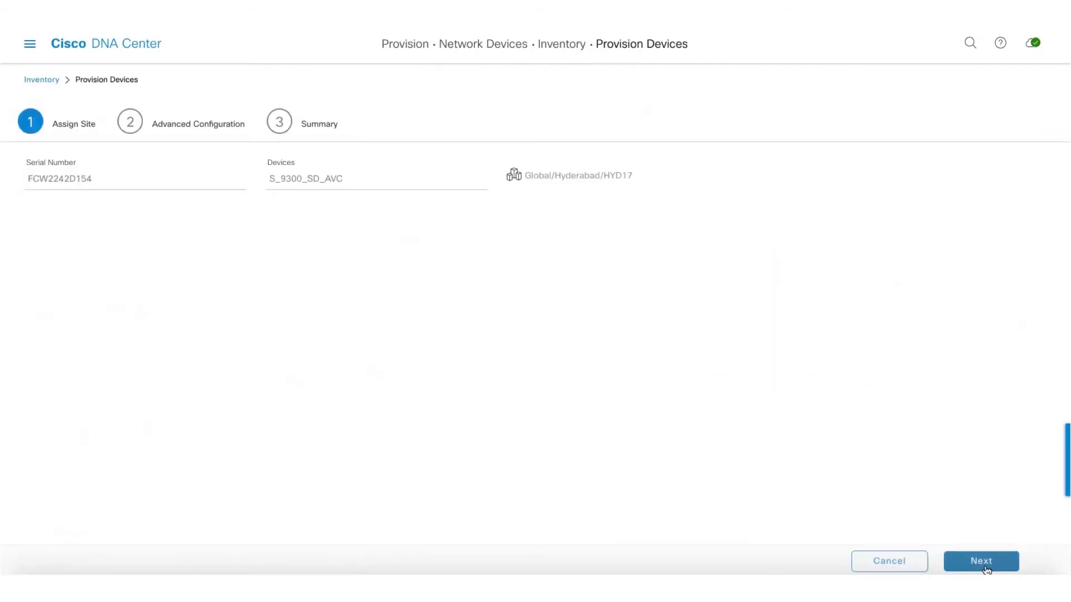
pyautogui.click(980, 561)
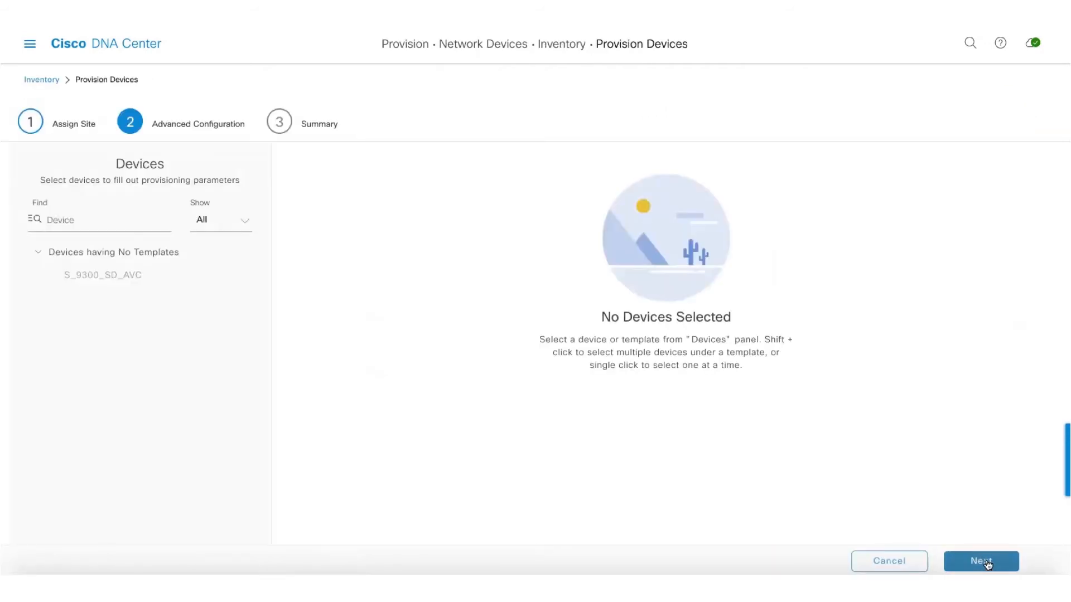
pyautogui.click(980, 560)
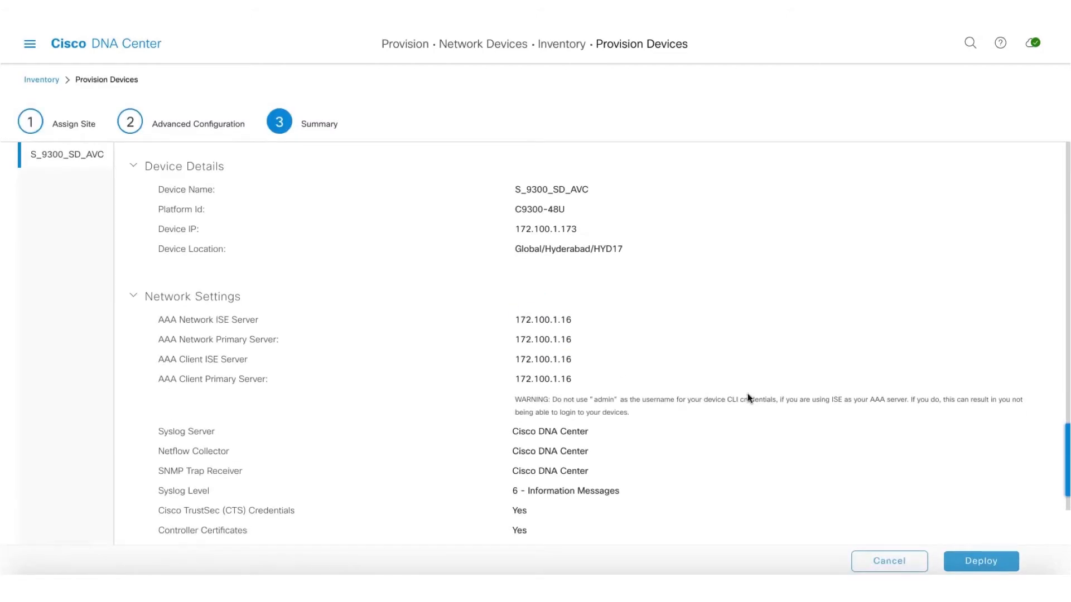
# Step: Deploy with Generate configuration preview under task name '9300' and apply
pyautogui.click(980, 561)
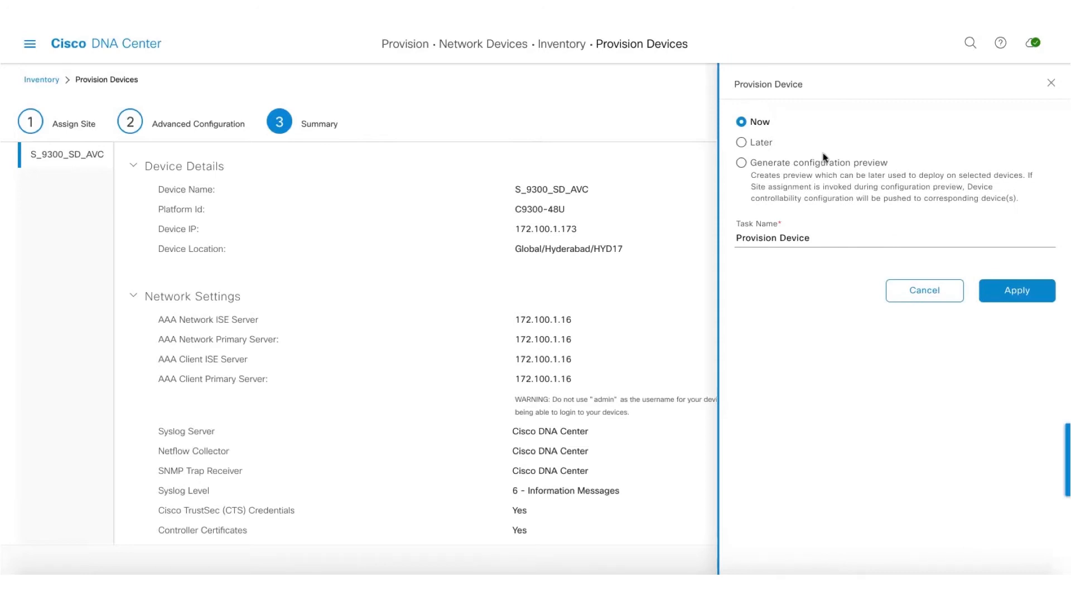
pyautogui.moveTo(891, 169)
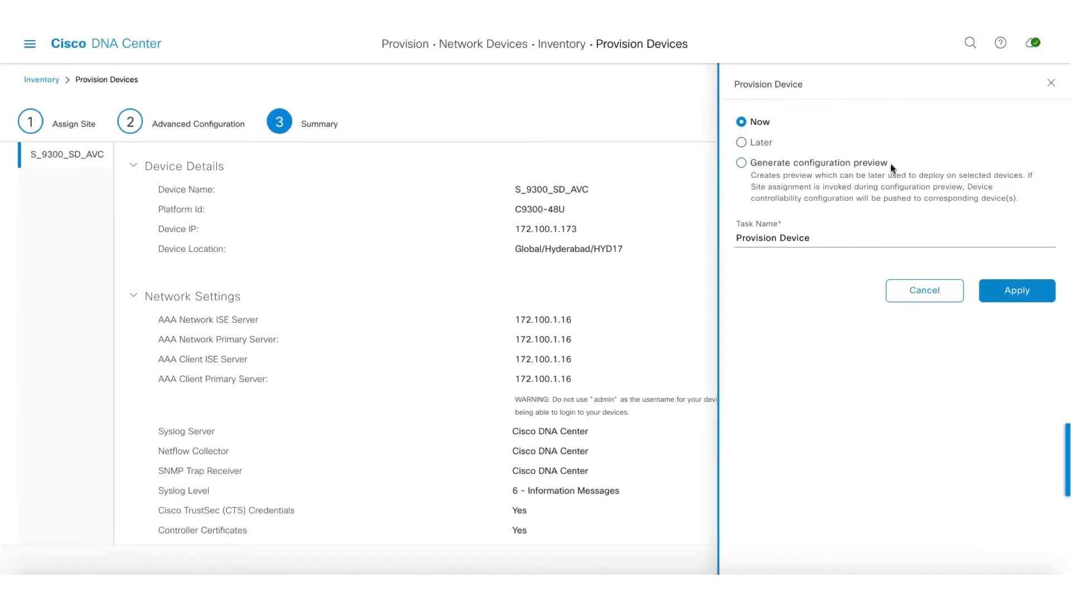
pyautogui.click(741, 163)
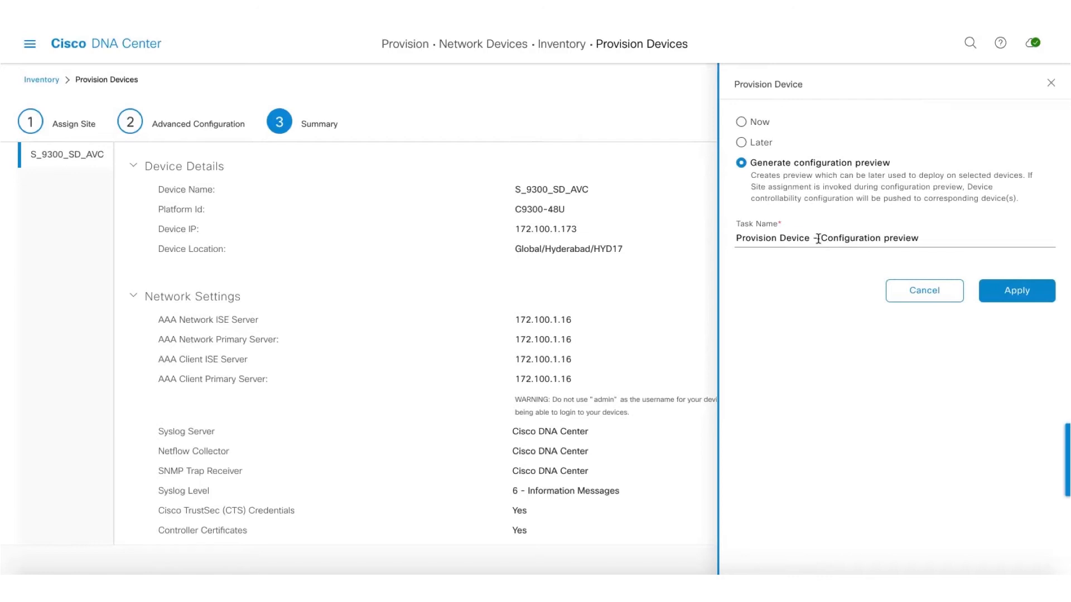
pyautogui.write('9')
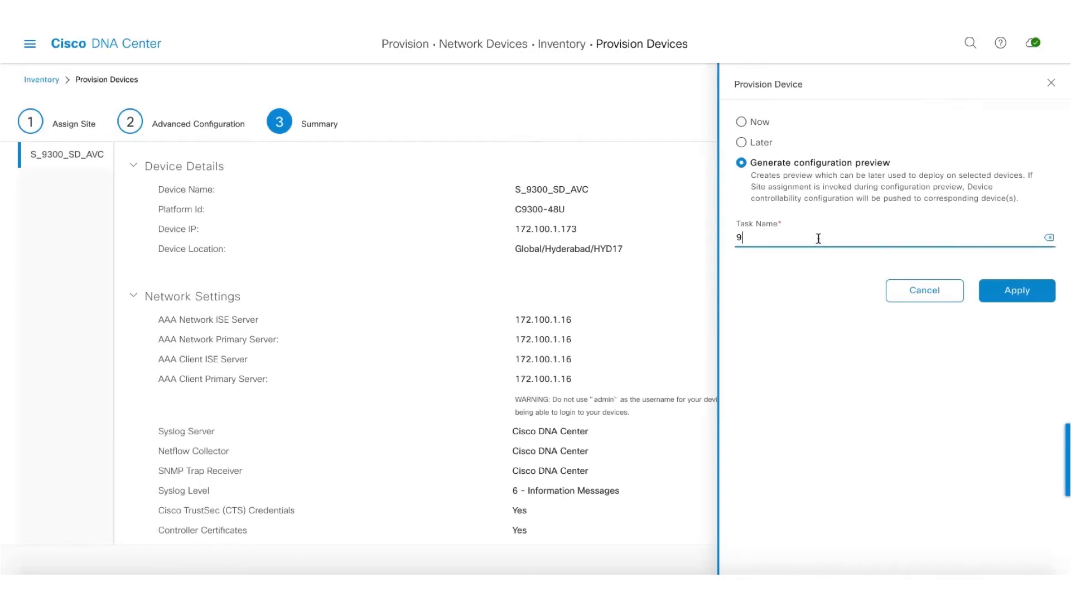
pyautogui.write('300')
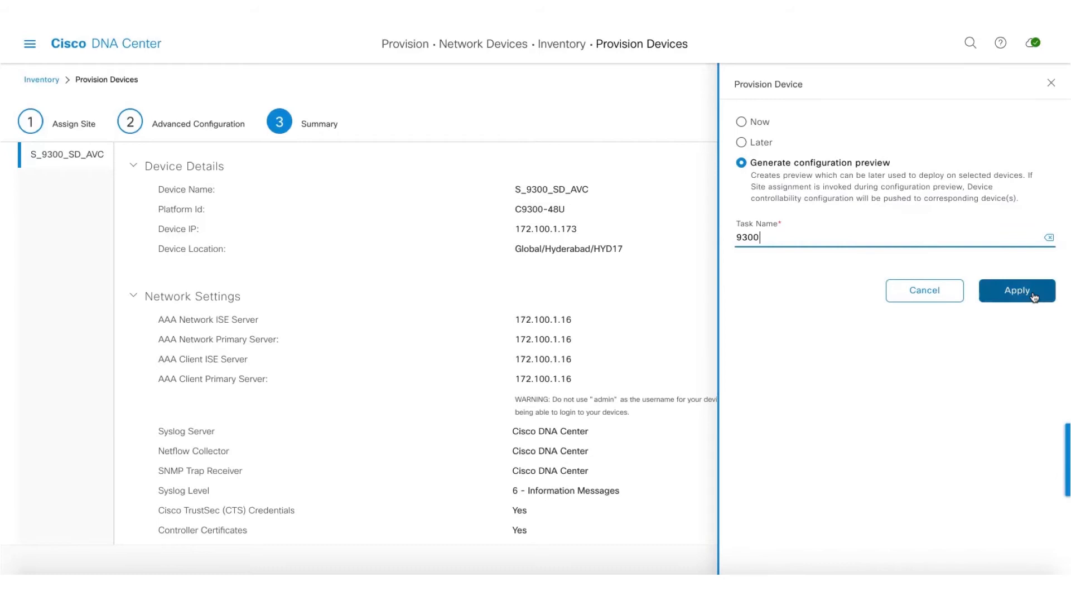
pyautogui.click(1016, 290)
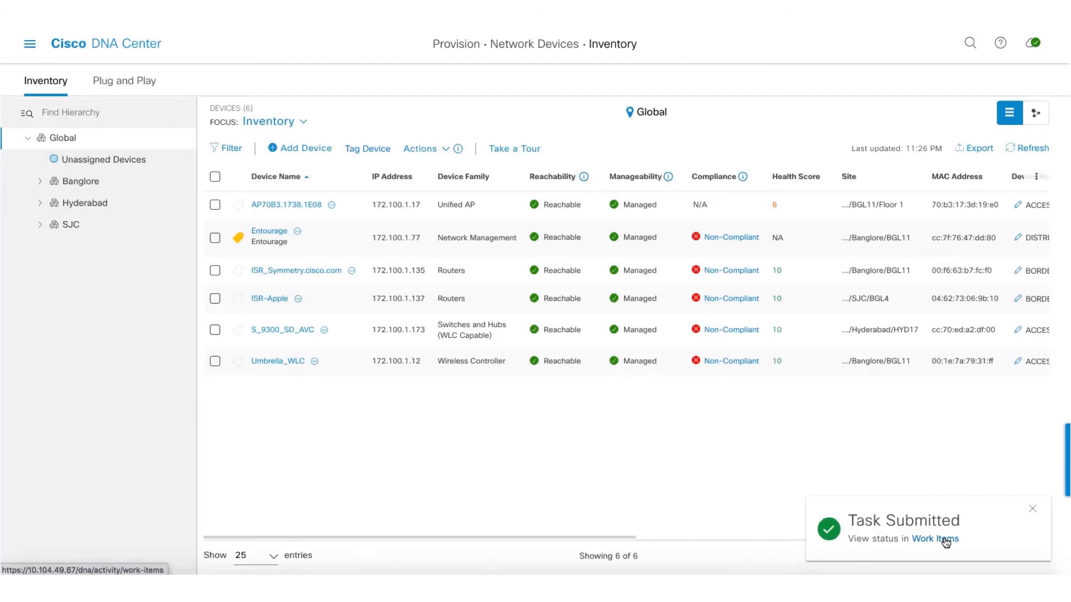
# Step: Go to Activity > Work Items to find the 9300 task showing Success
pyautogui.click(1032, 509)
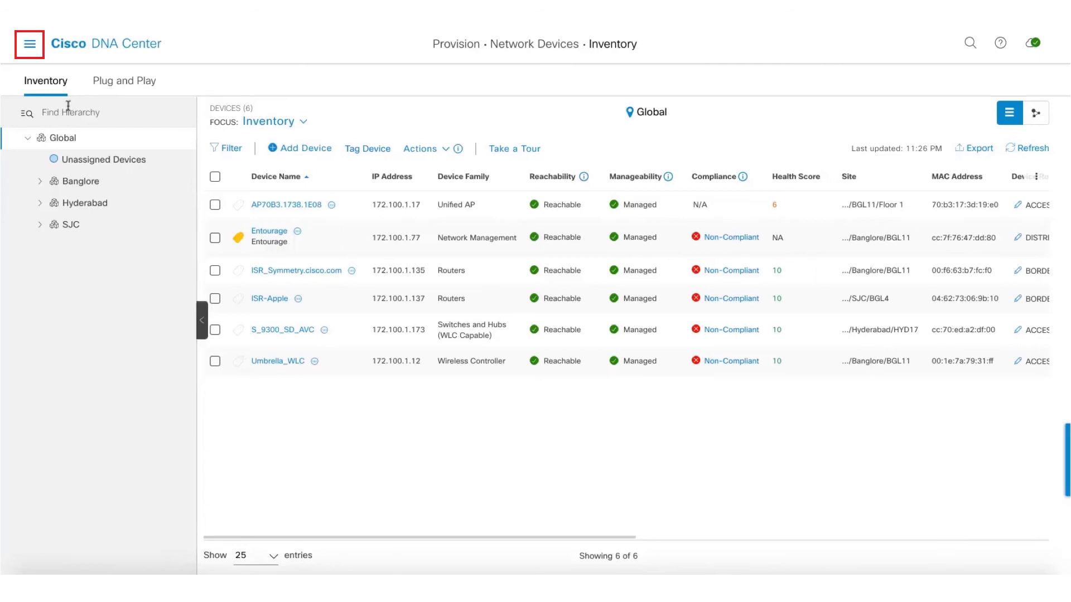
pyautogui.click(28, 43)
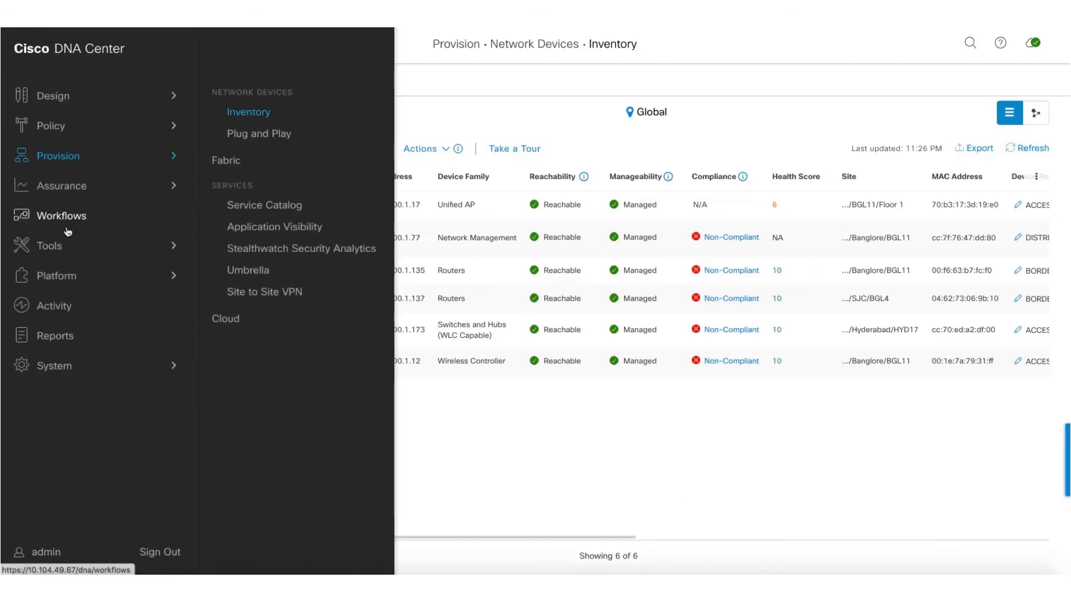
pyautogui.click(53, 305)
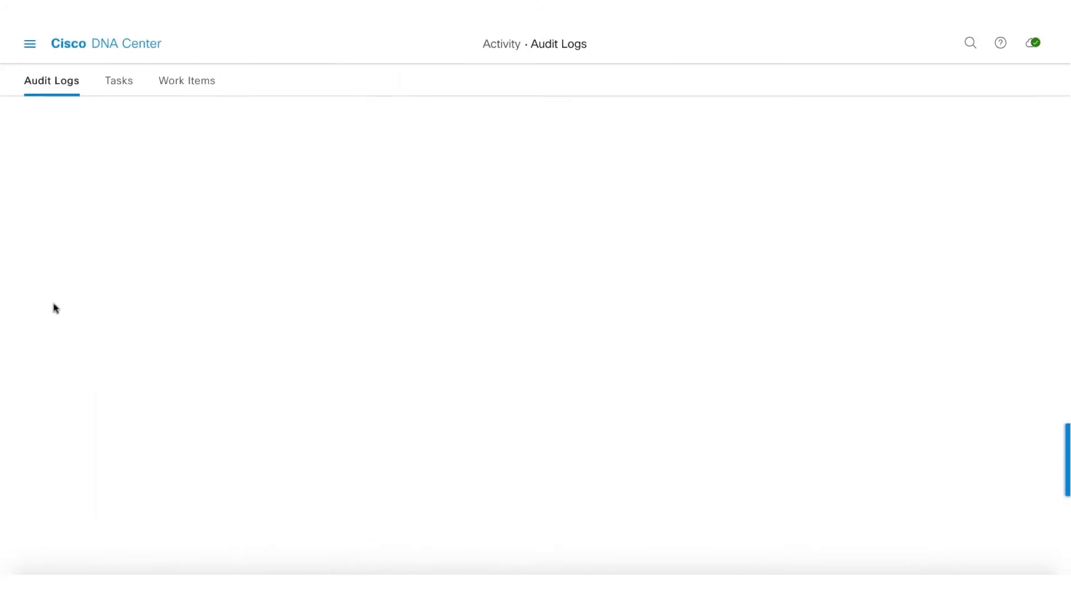
pyautogui.click(187, 81)
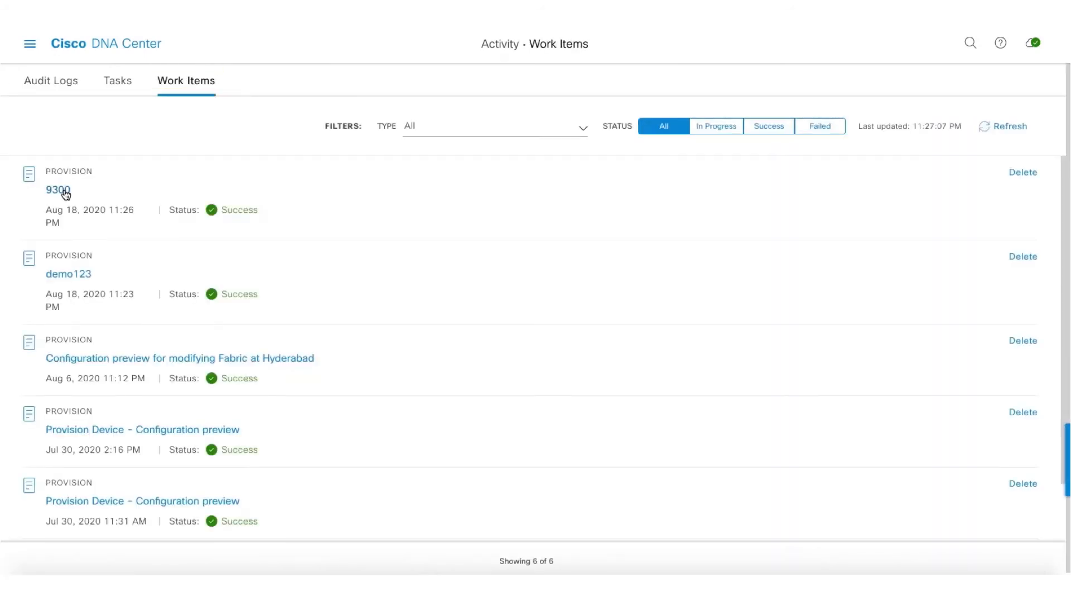
pyautogui.click(58, 190)
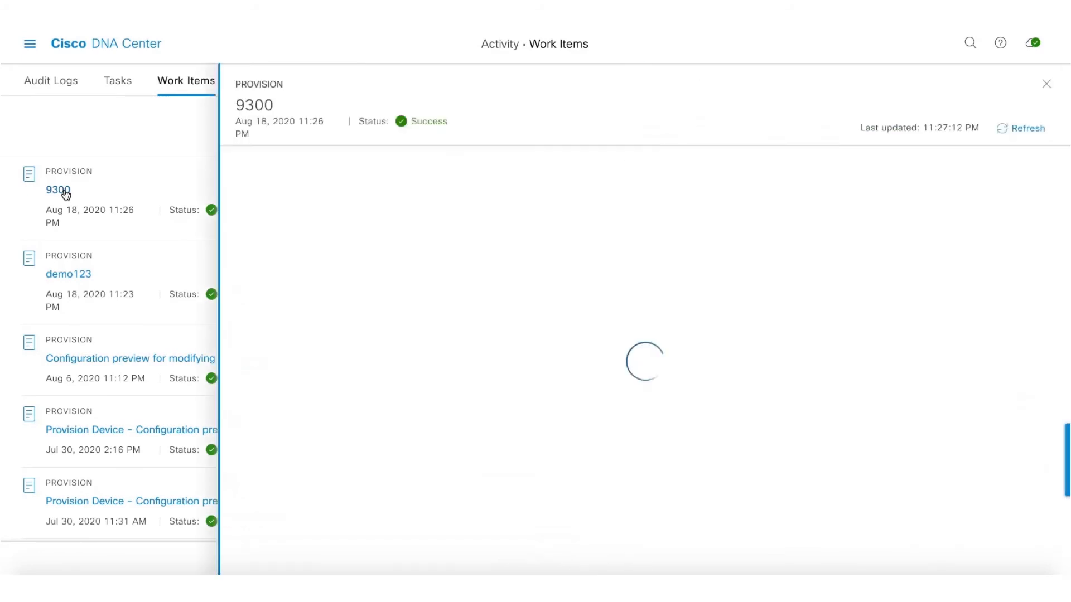
pyautogui.click(58, 190)
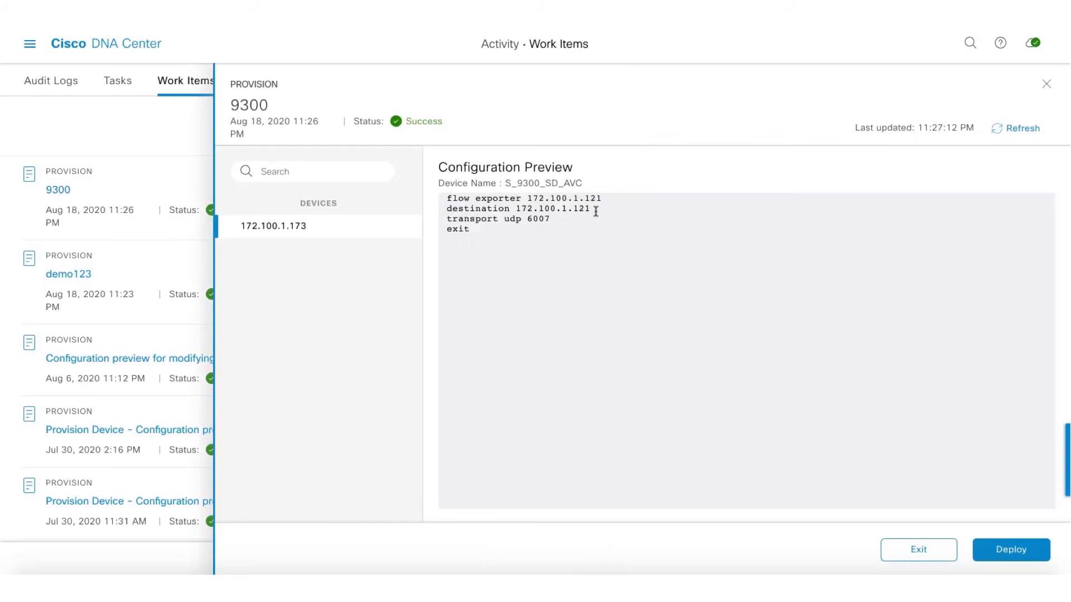
pyautogui.moveTo(549, 273)
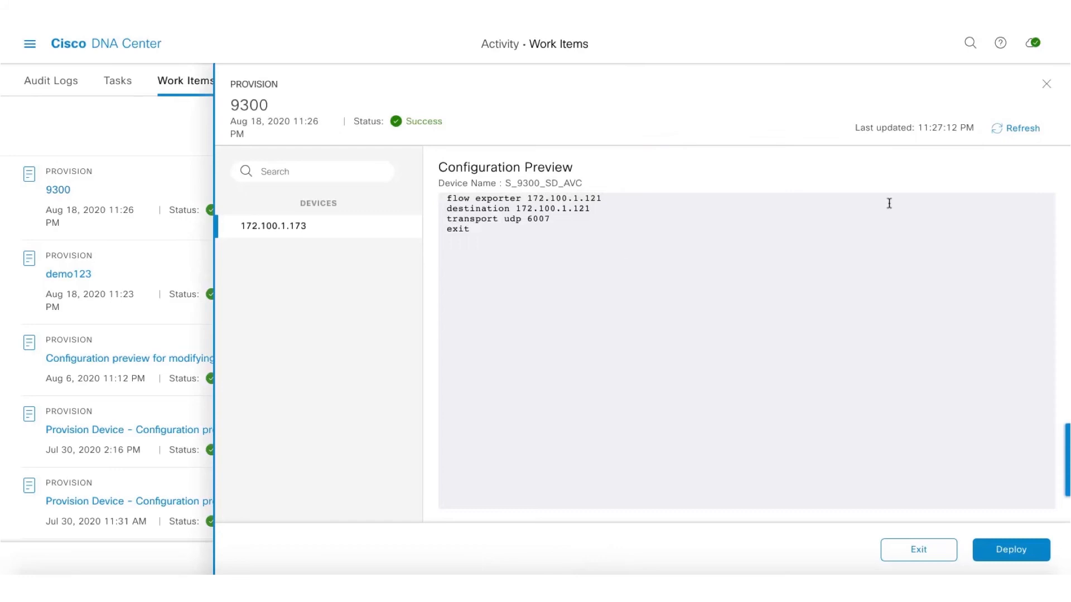
pyautogui.moveTo(948, 424)
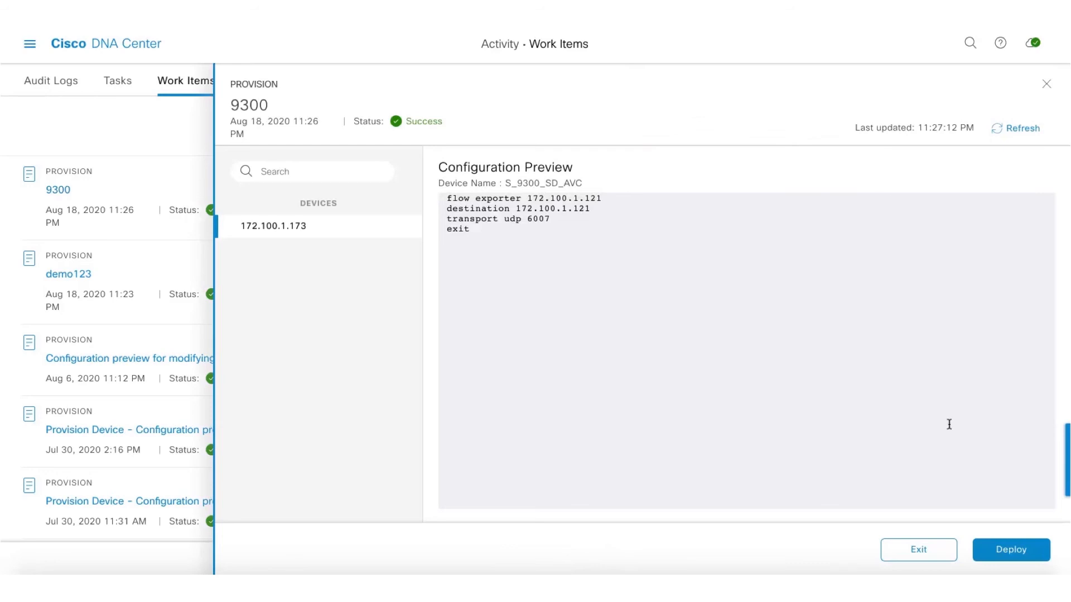
pyautogui.moveTo(1010, 550)
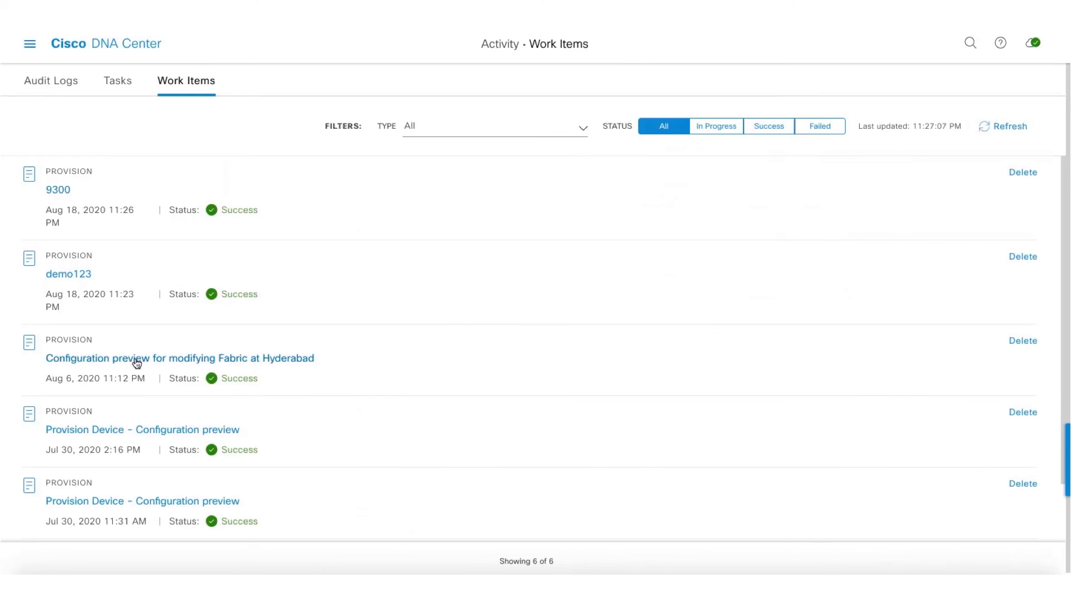
# Step: Open the 'Configuration preview for modifying Fabric at Hyderabad' item and scroll its CLI
pyautogui.click(179, 358)
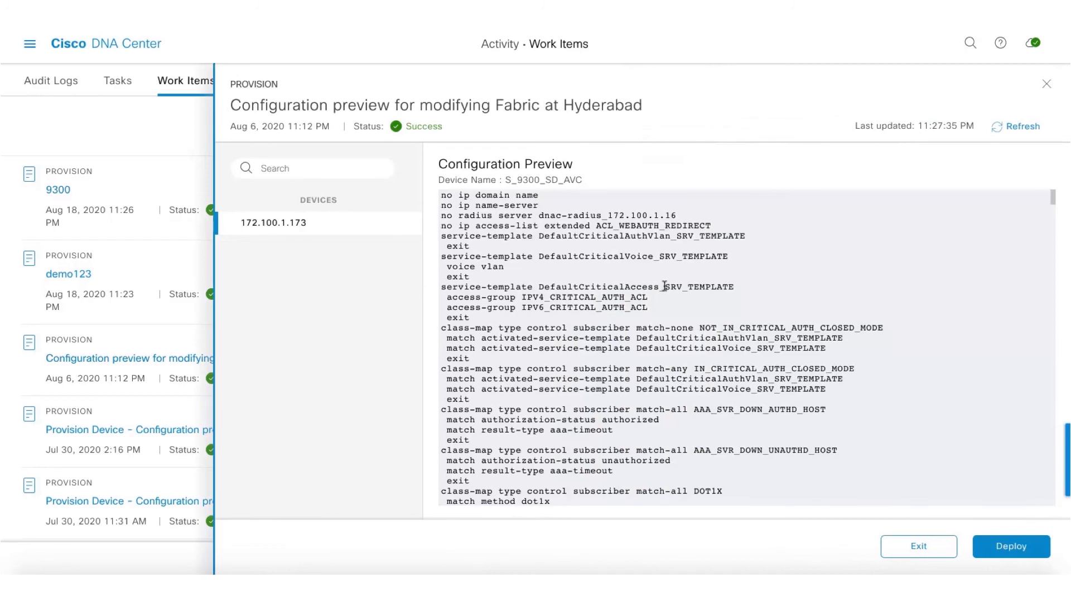
pyautogui.scroll(-3)
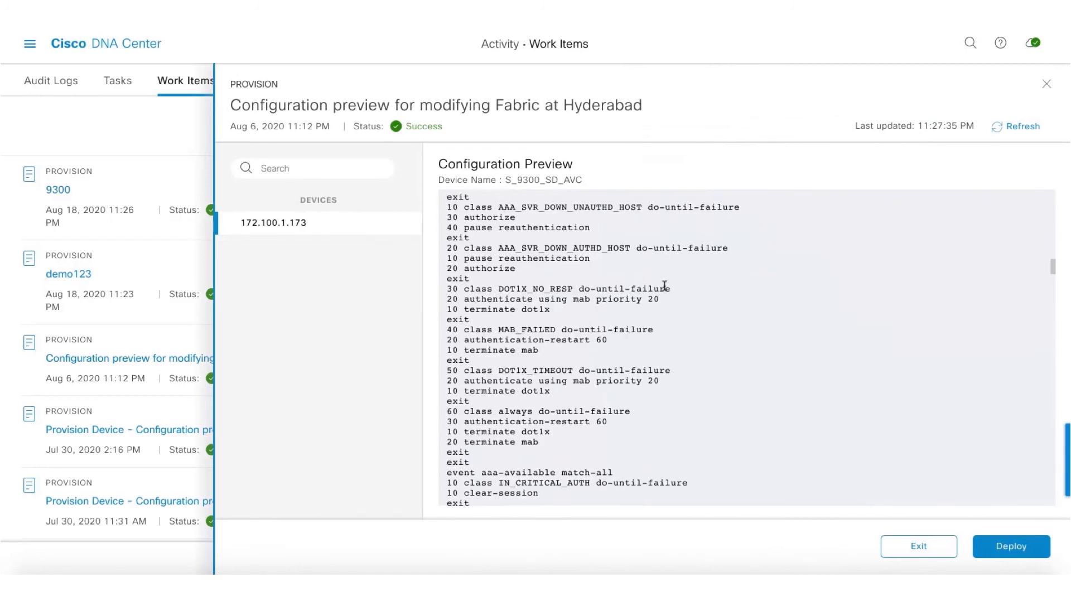
pyautogui.scroll(-3)
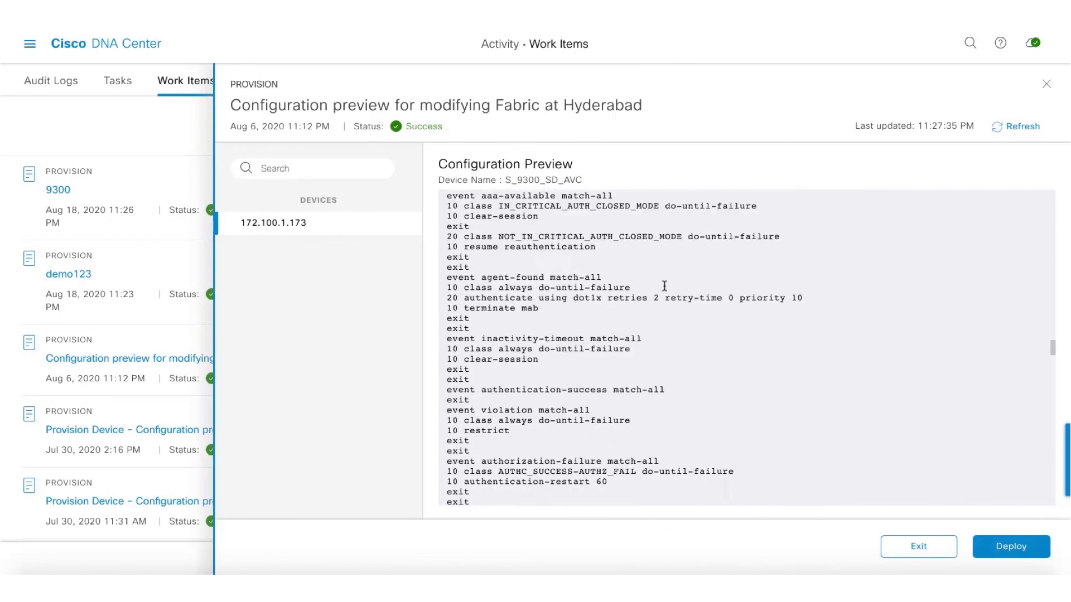